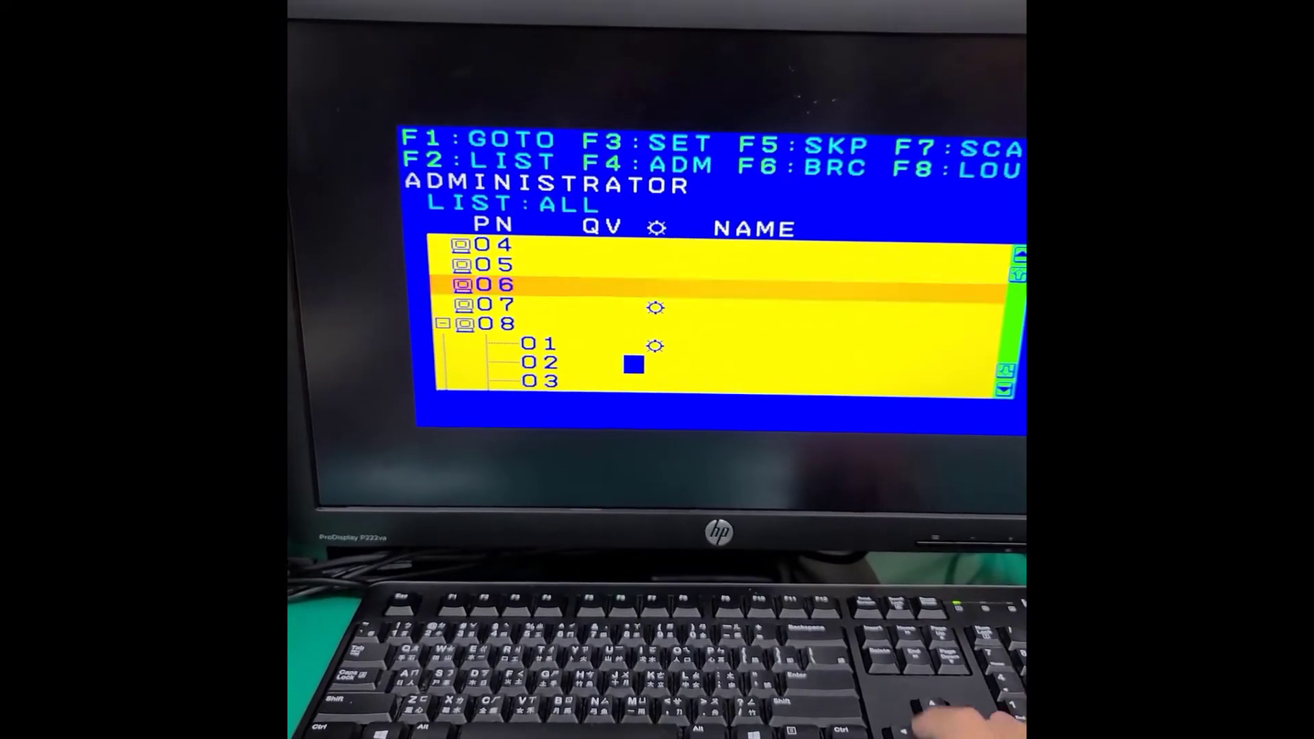
Step: Highlight sub-port 01 beneath expanded port 08 in the OSD port list
key("down")
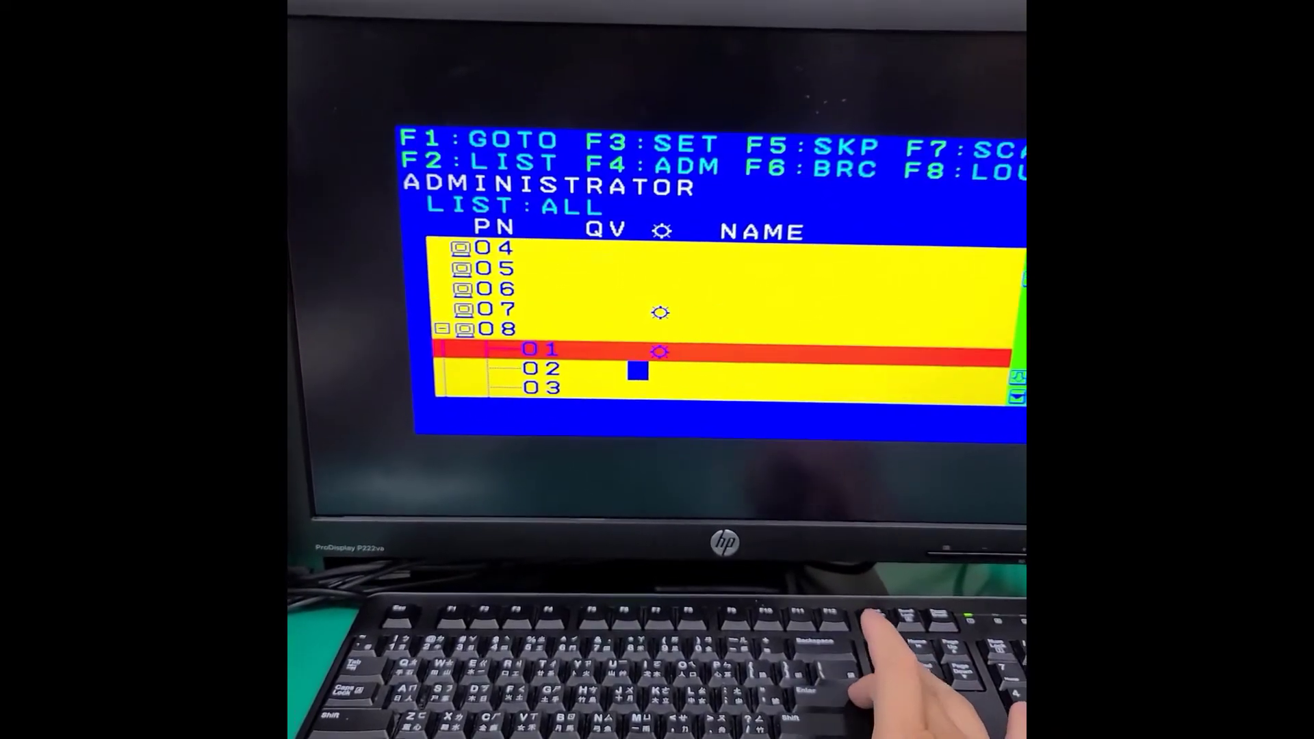